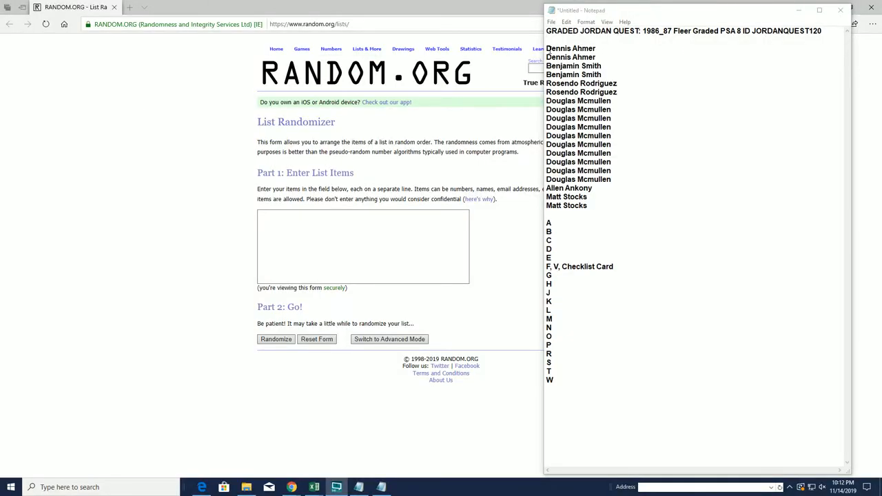
right_click(604, 117)
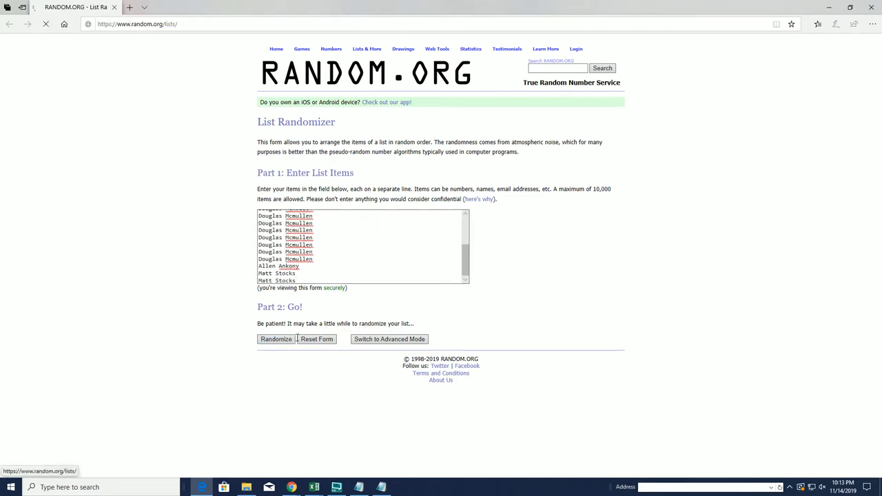
left_click(275, 339)
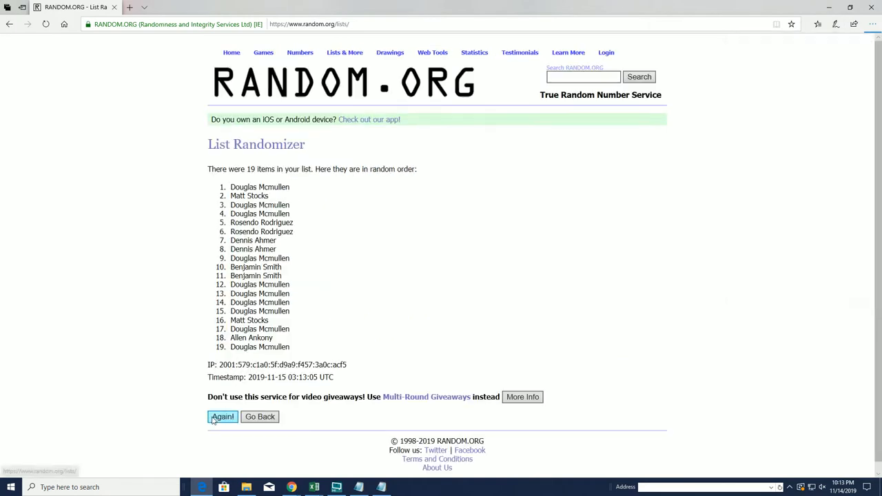
left_click(223, 416)
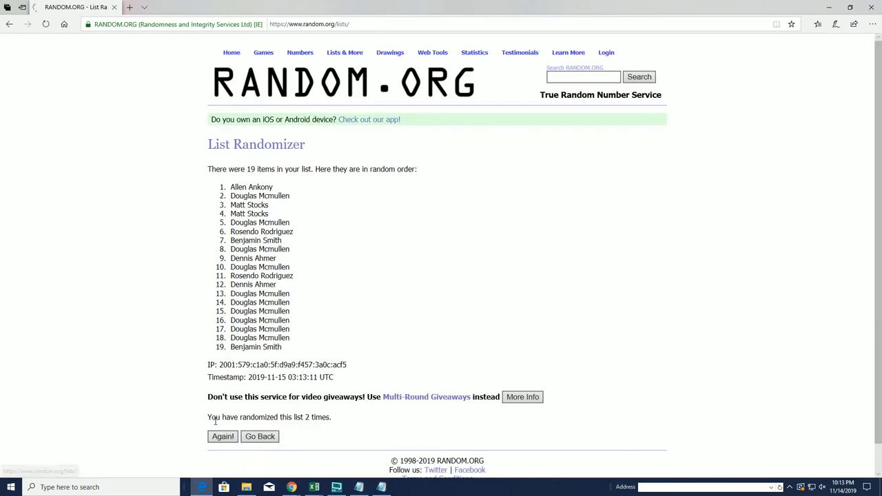
left_click(223, 435)
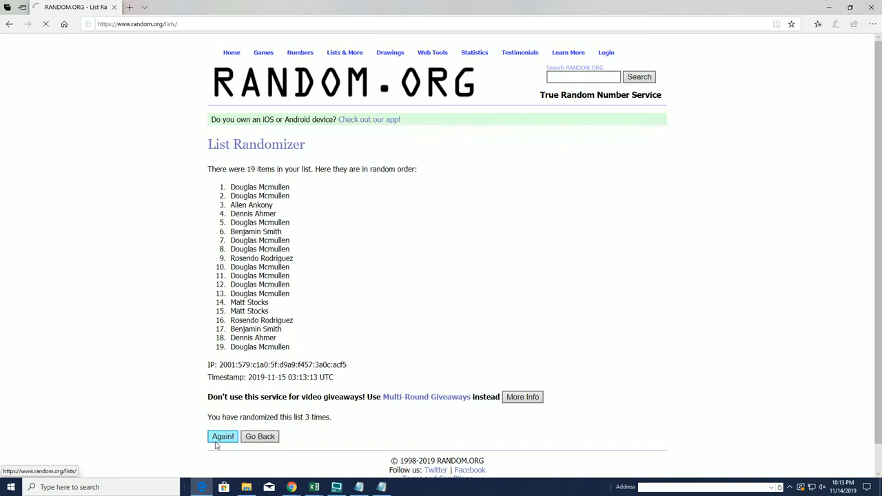
left_click(223, 435)
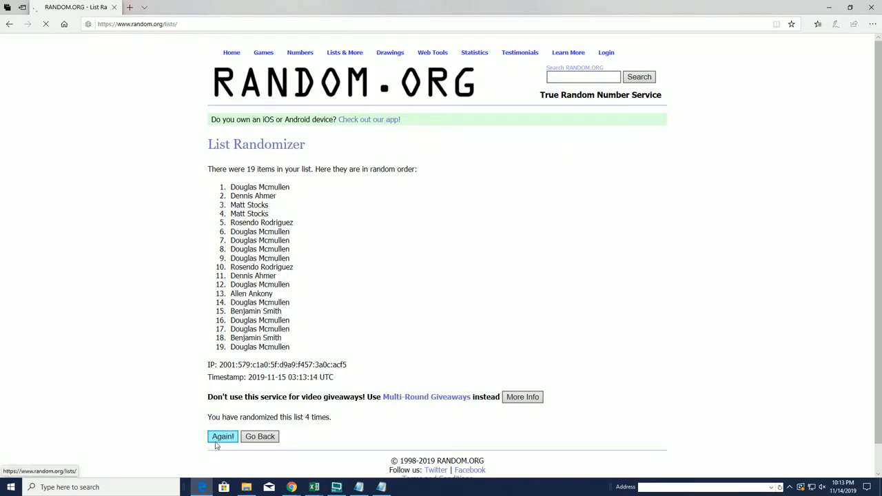
left_click(221, 436)
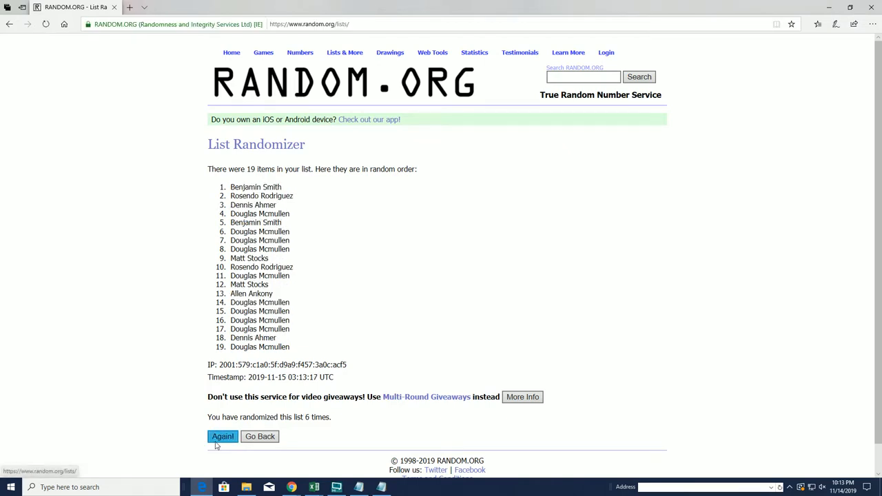
left_click(222, 435)
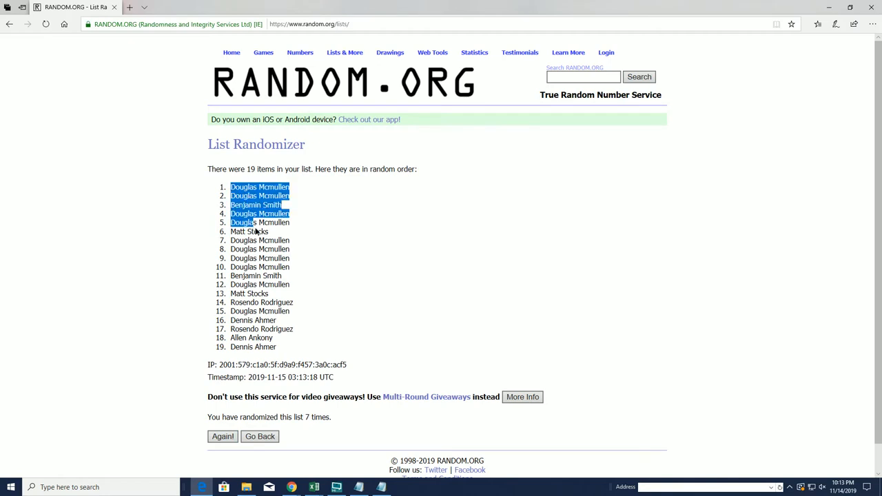
right_click(290, 249)
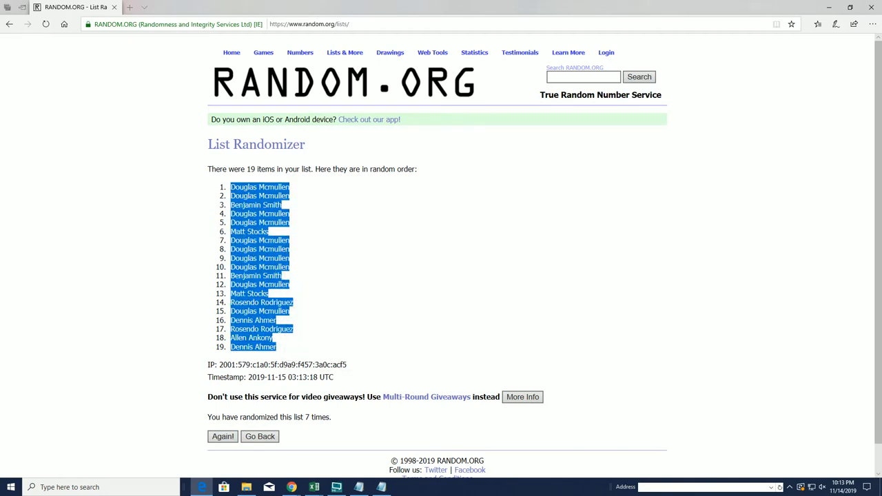
Paste the randomized names under Owners in Excel, then return to the empty randomizer form
left_click(314, 487)
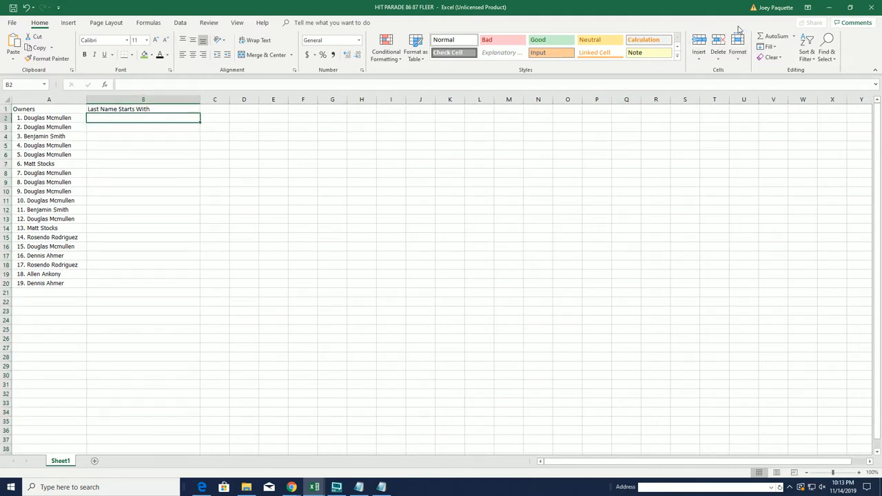
left_click(201, 488)
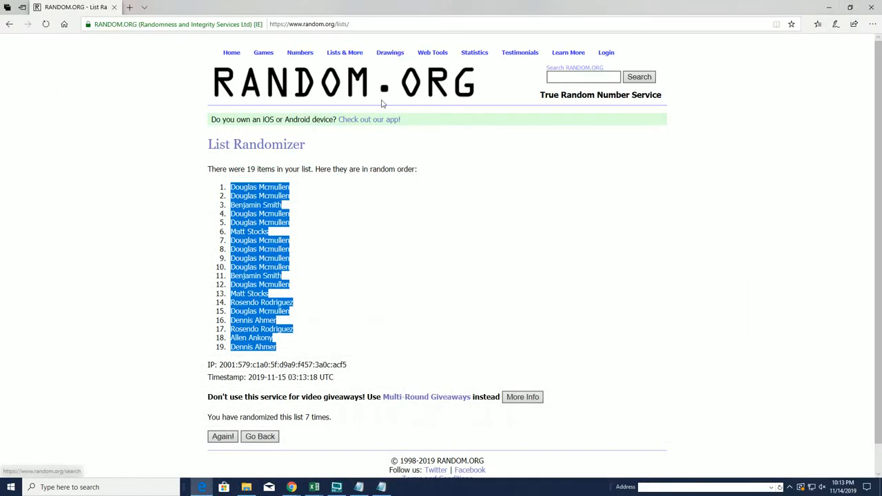
left_click(259, 435)
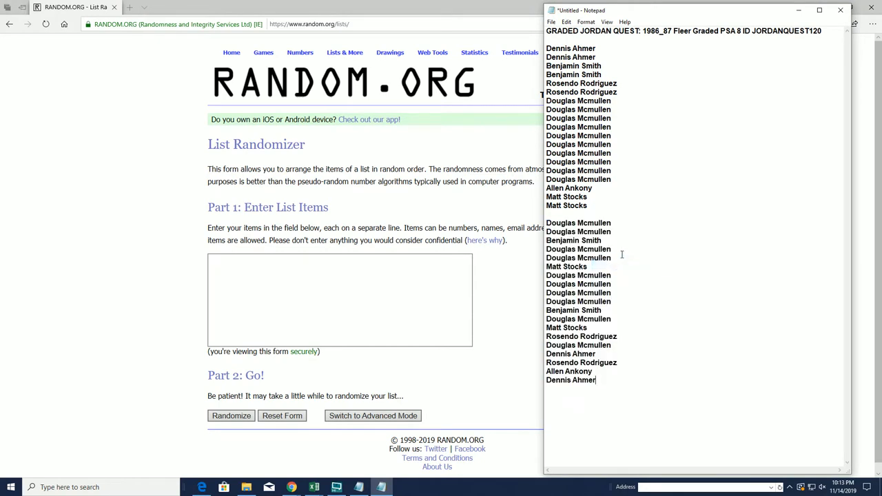
Paste the 19 letters, randomize them seven times, and select the final order from C to K
left_click(581, 22)
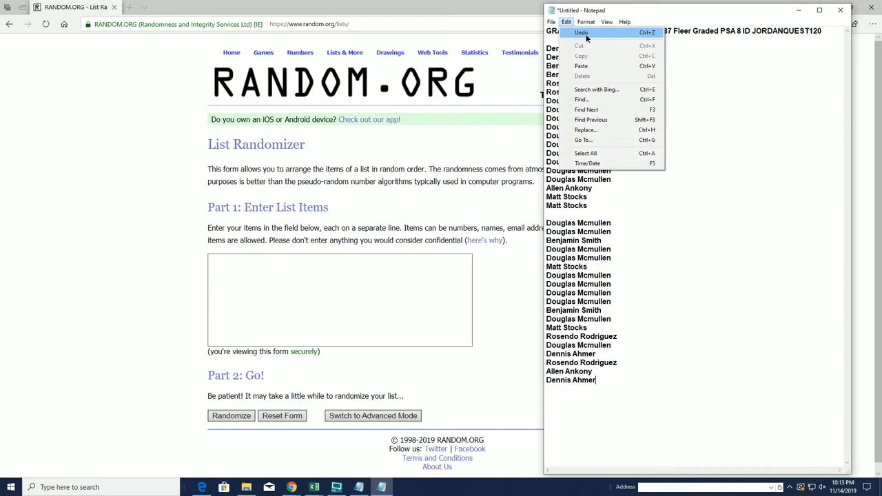
left_click(581, 33)
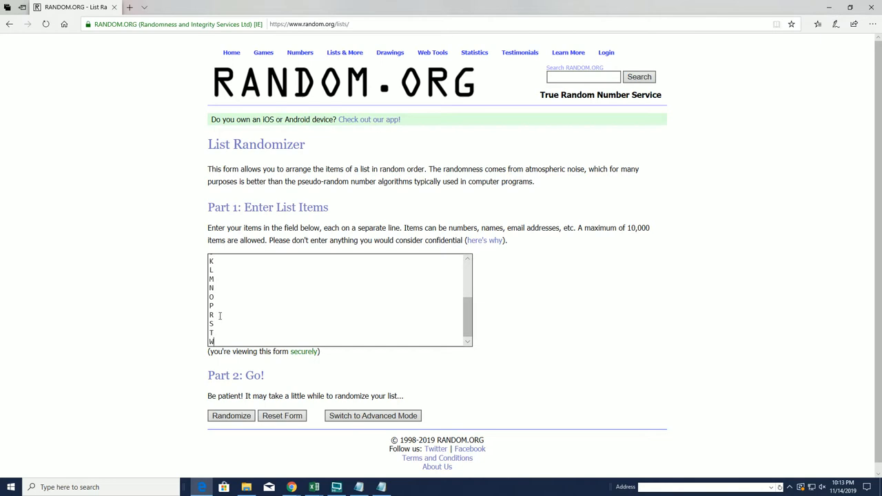
left_click(232, 416)
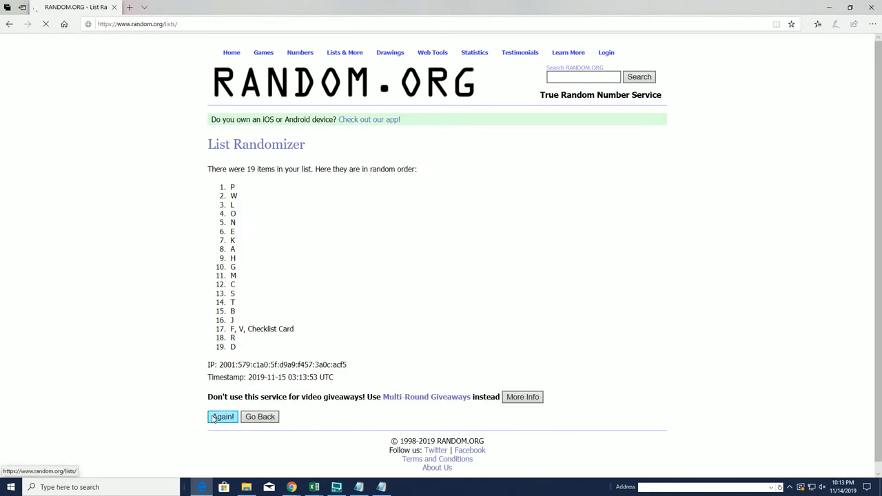
left_click(222, 416)
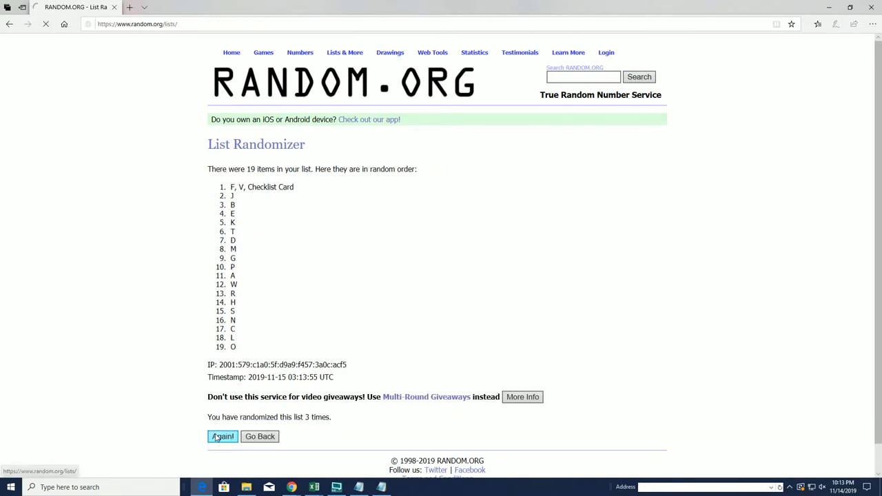
left_click(223, 435)
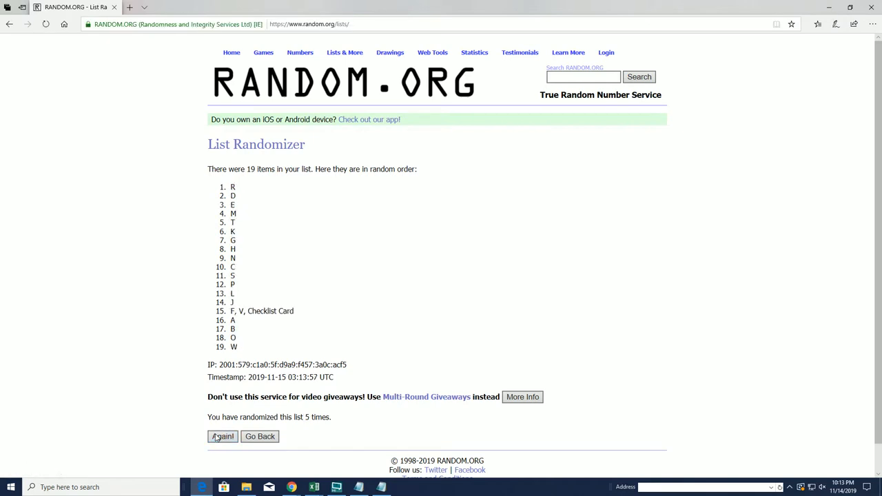
left_click(222, 435)
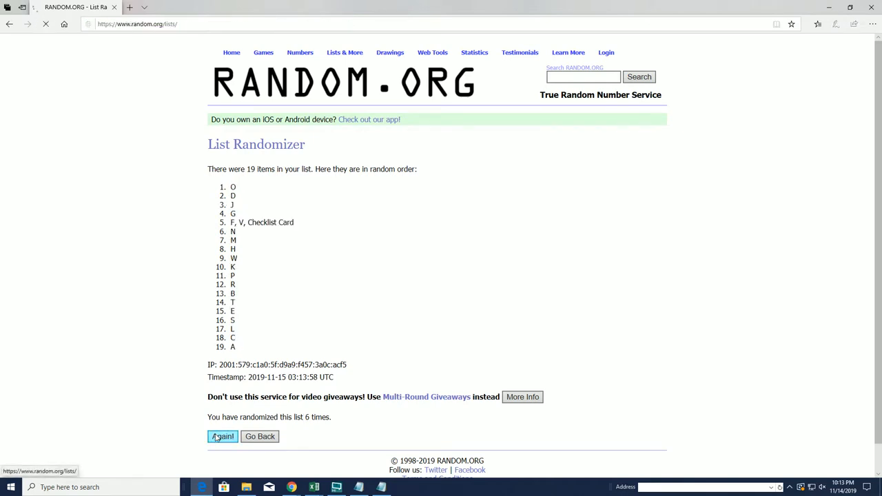
left_click(222, 435)
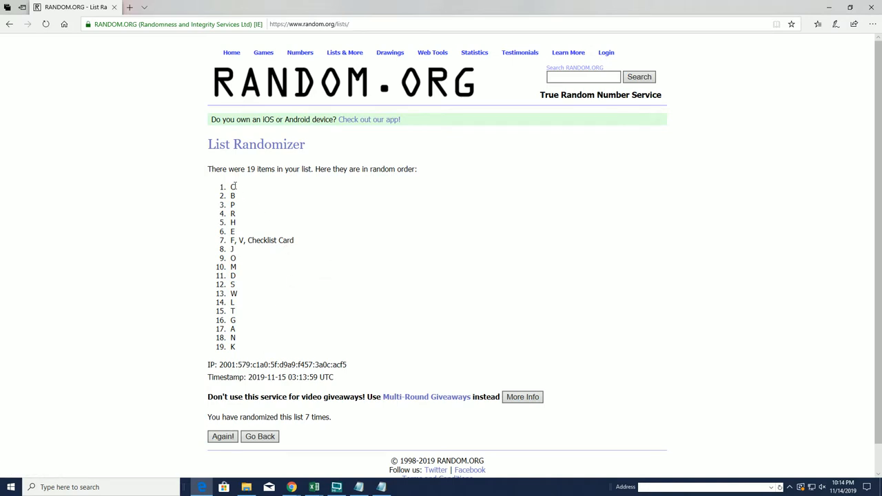
left_click_drag(233, 186, 268, 347)
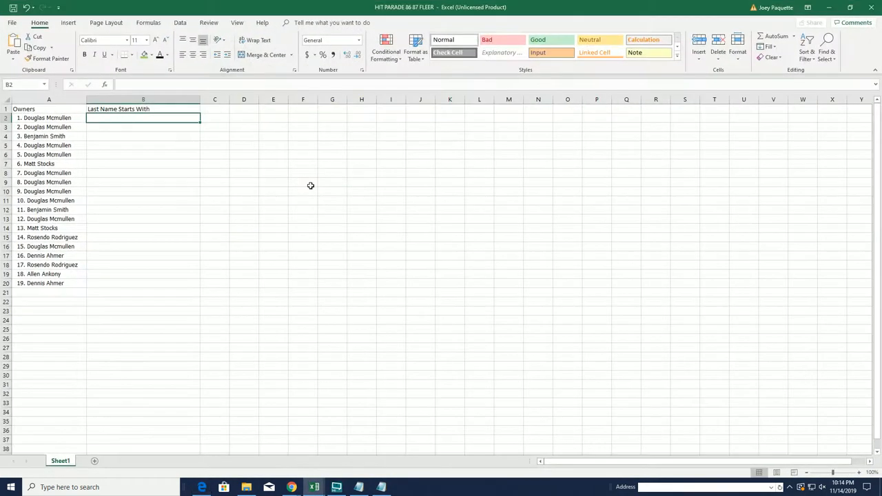
mouse_move(115, 154)
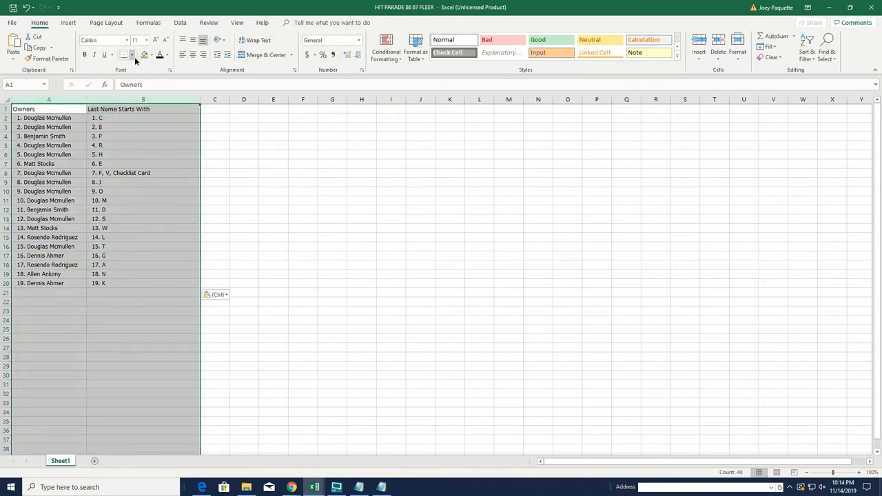
Apply All Borders to the owner and letter table in columns A:B, then return to the Notepad notes
left_click(215, 163)
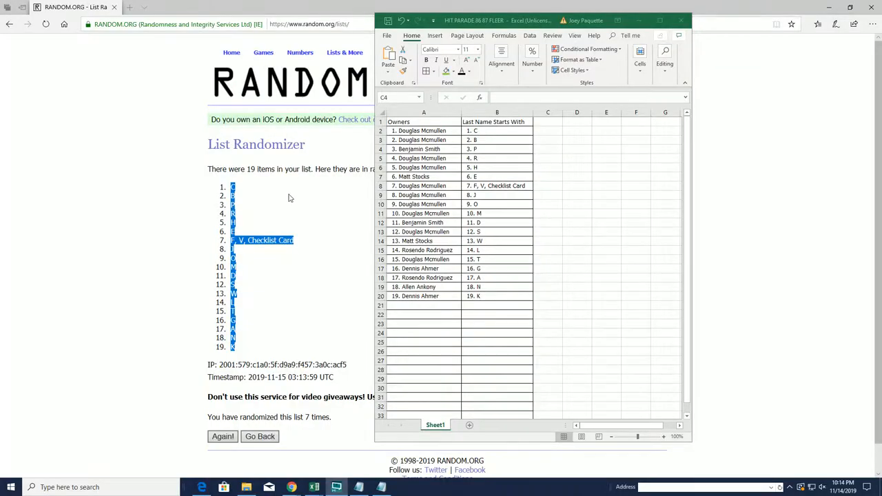
left_click(344, 53)
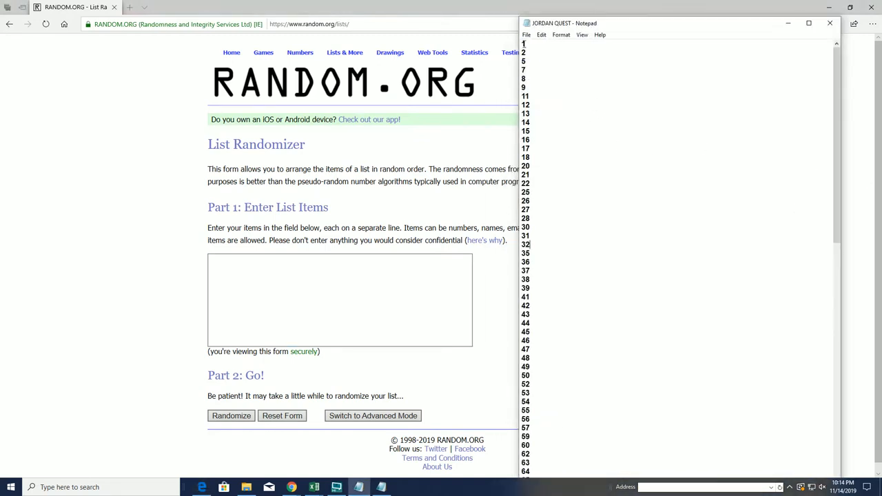
Copy the numbers 1 to 131 from the JORDAN QUEST Notepad file
scroll("down", 3)
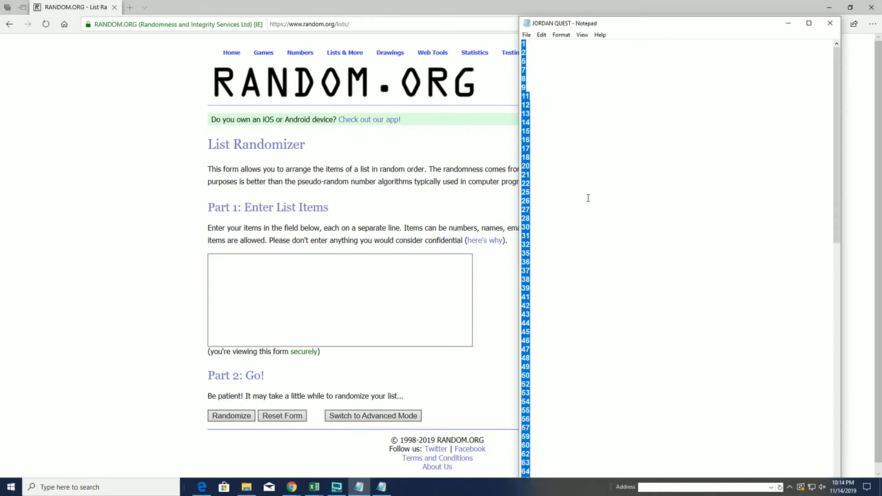
scroll("down", 3)
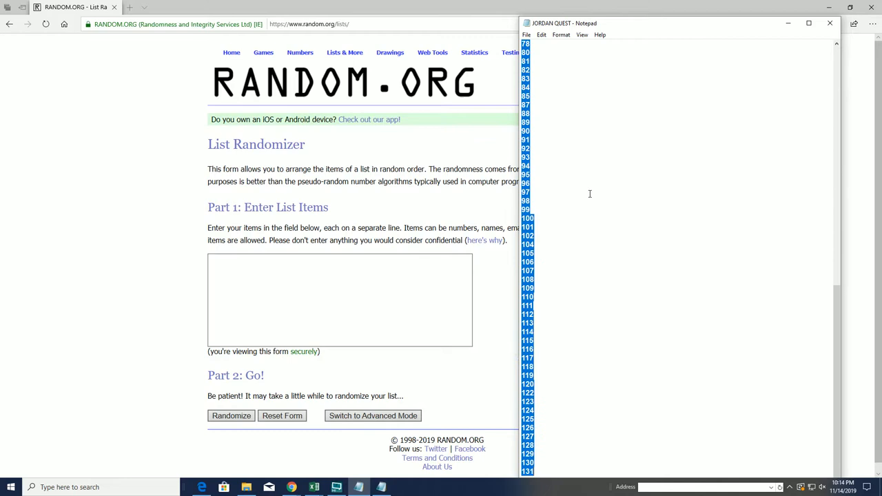
right_click(589, 192)
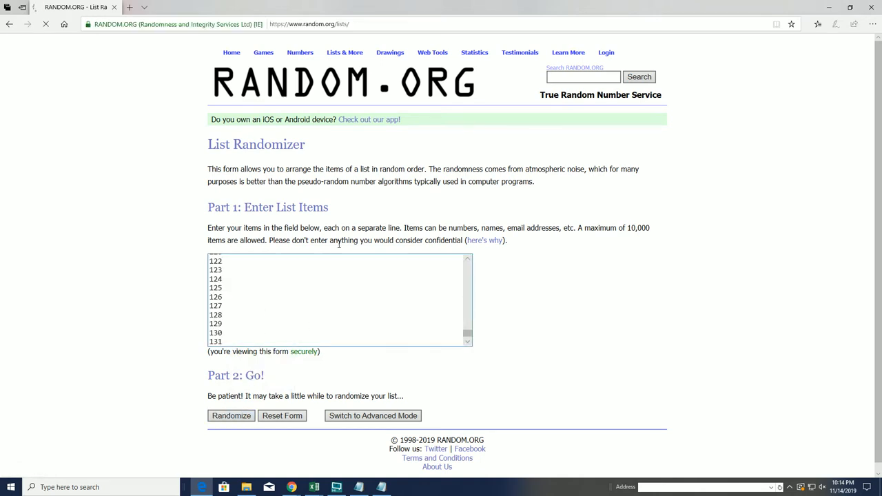
Shuffle the pasted 112-item number list four times to produce a new random order
left_click(231, 416)
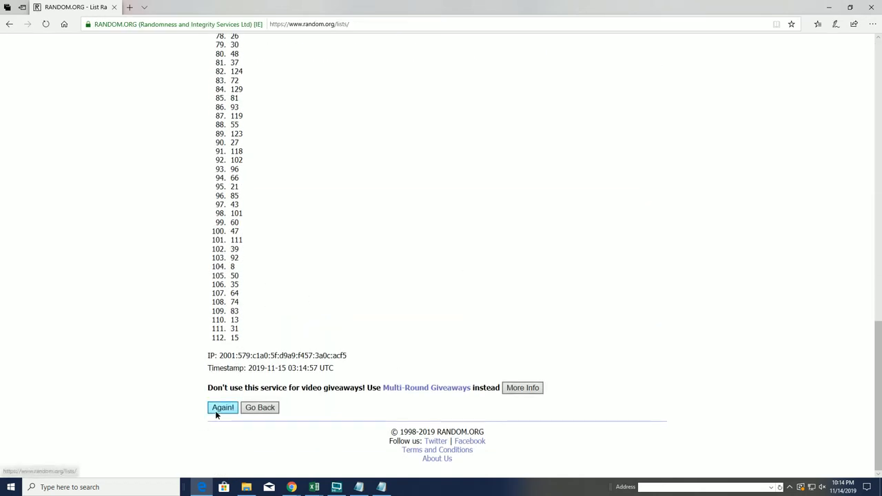
left_click(223, 408)
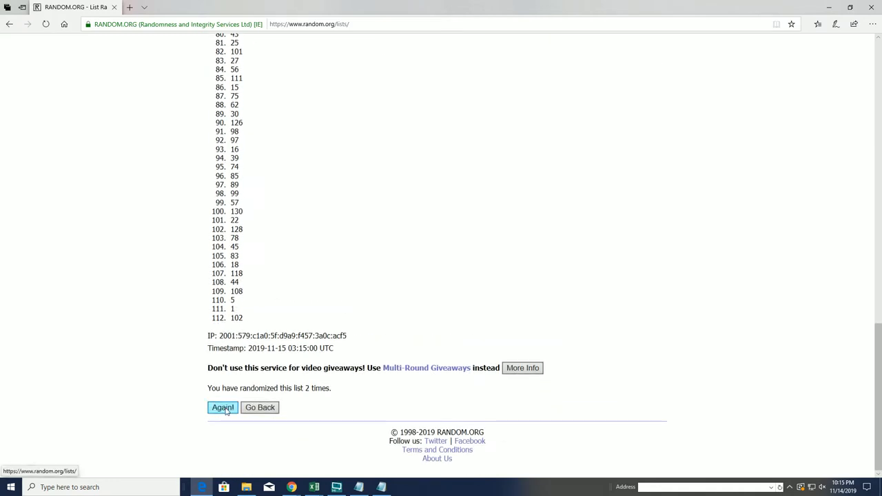
left_click(224, 407)
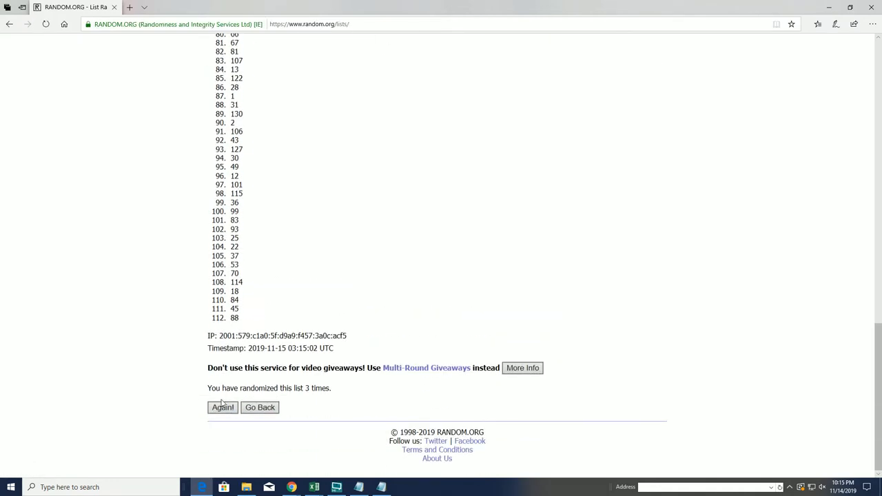
left_click(221, 407)
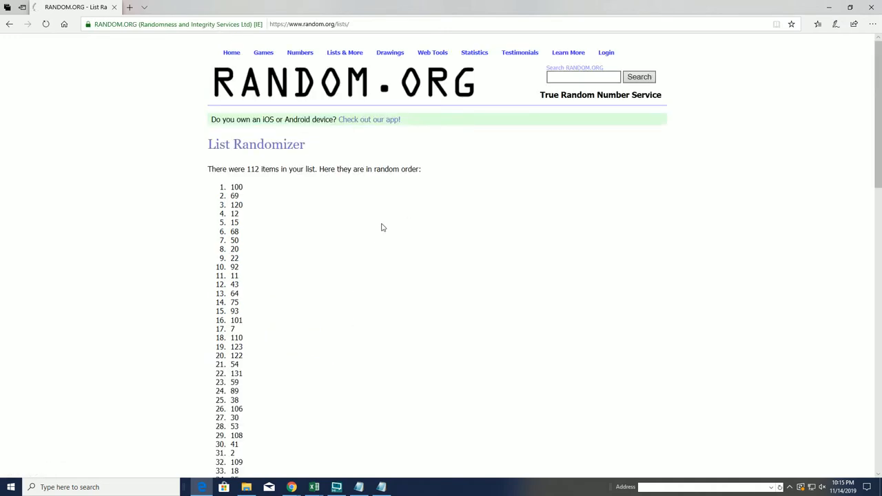
scroll("down", 3)
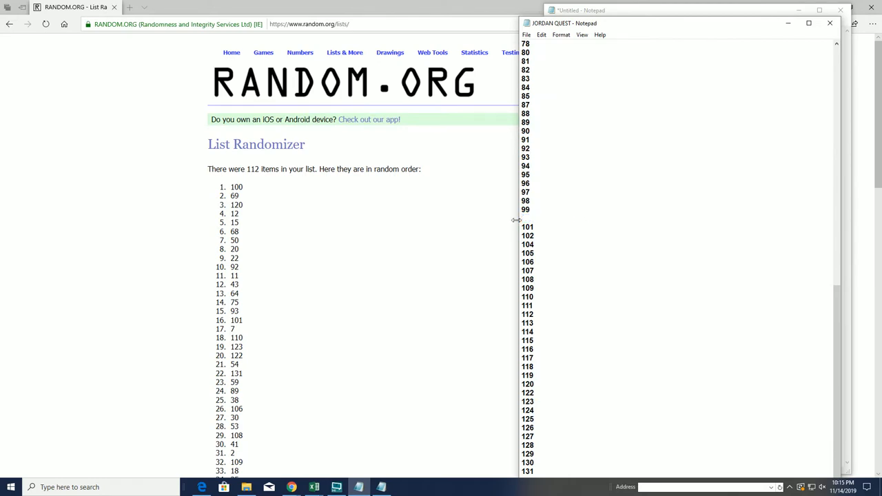
Paste the copied content into the Notepad numbered list via the Edit menu
left_click(543, 36)
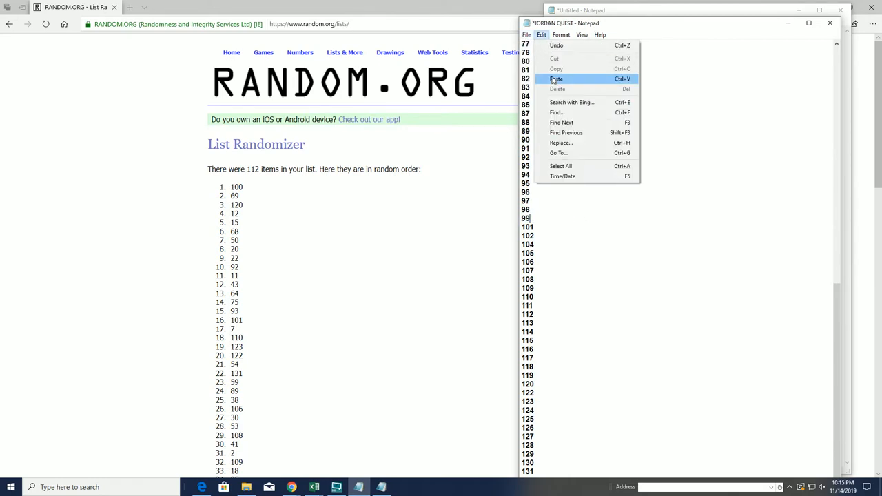
left_click(557, 78)
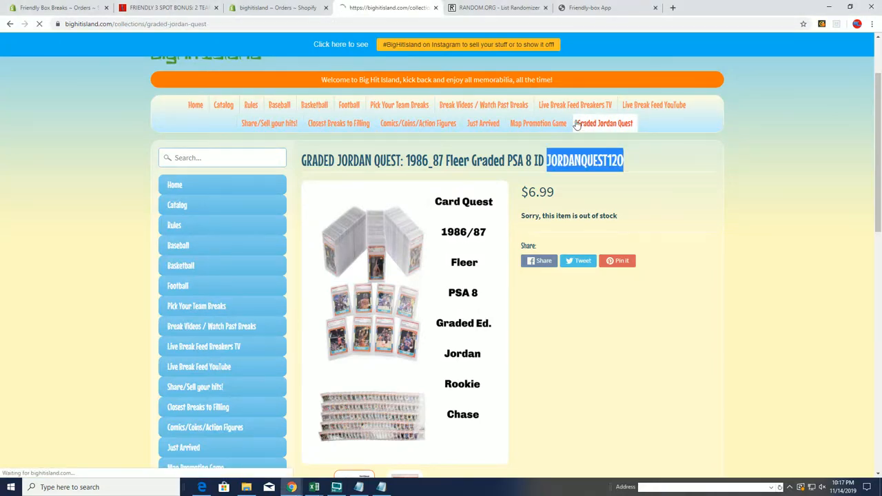
scroll("down", 3)
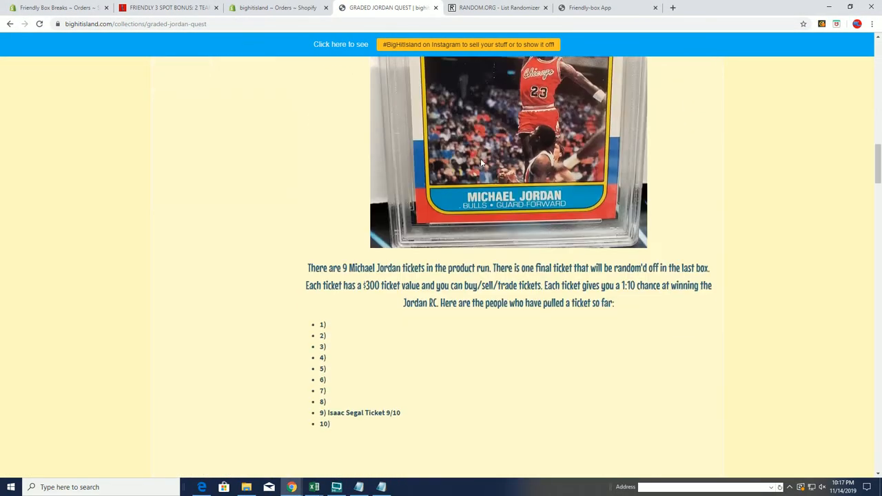
scroll("down", 3)
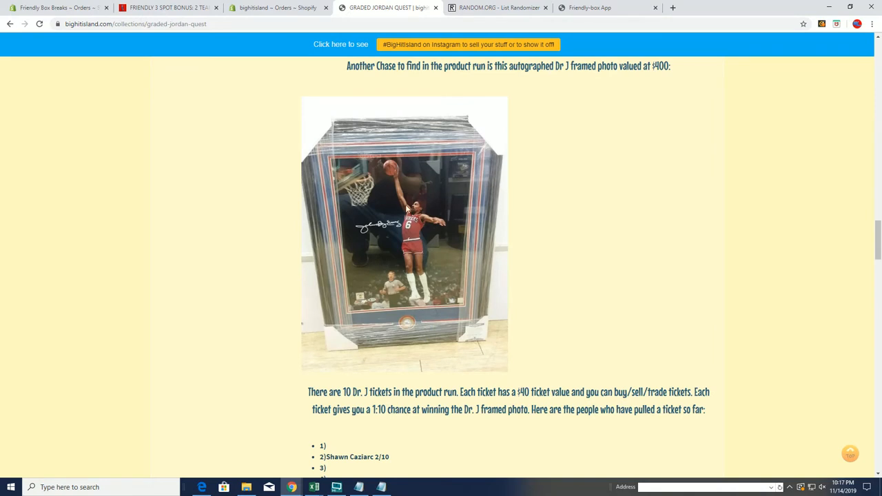
scroll("down", 3)
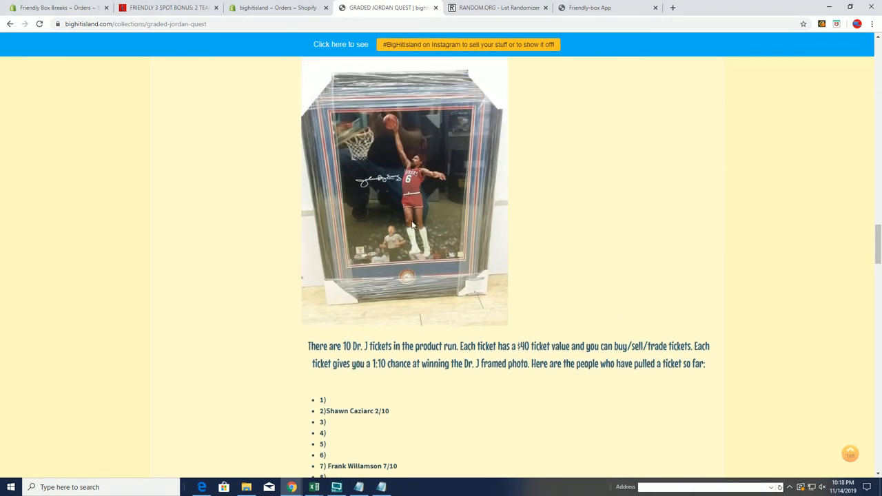
scroll("down", 3)
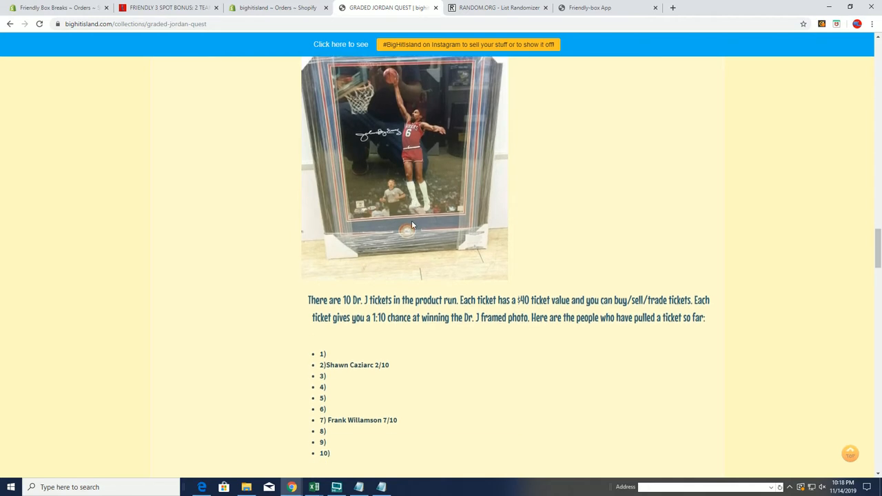
scroll("down", 3)
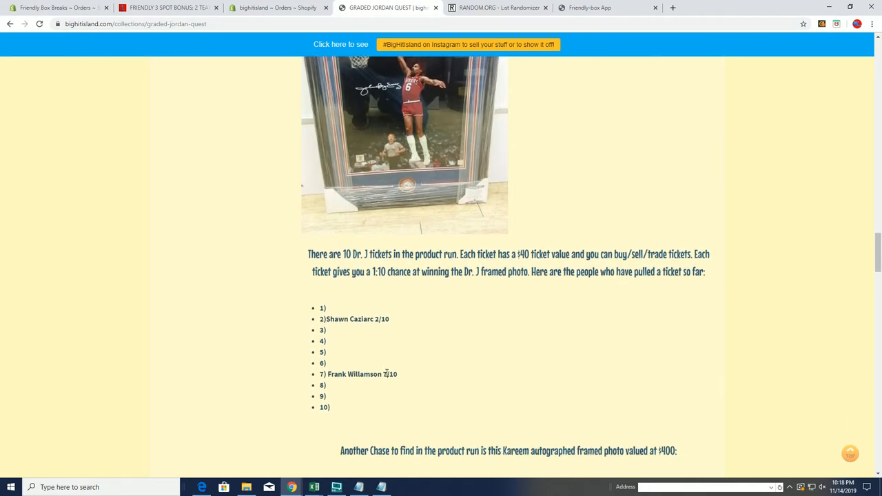
scroll("up", 3)
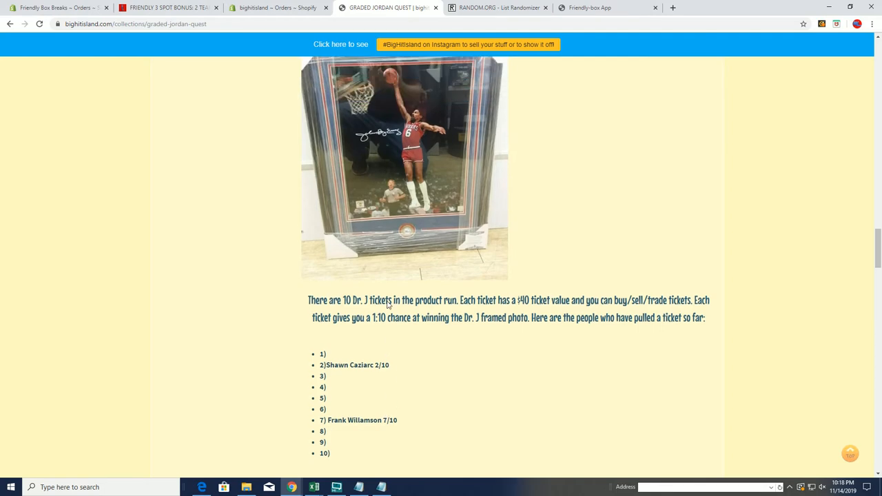
scroll("down", 3)
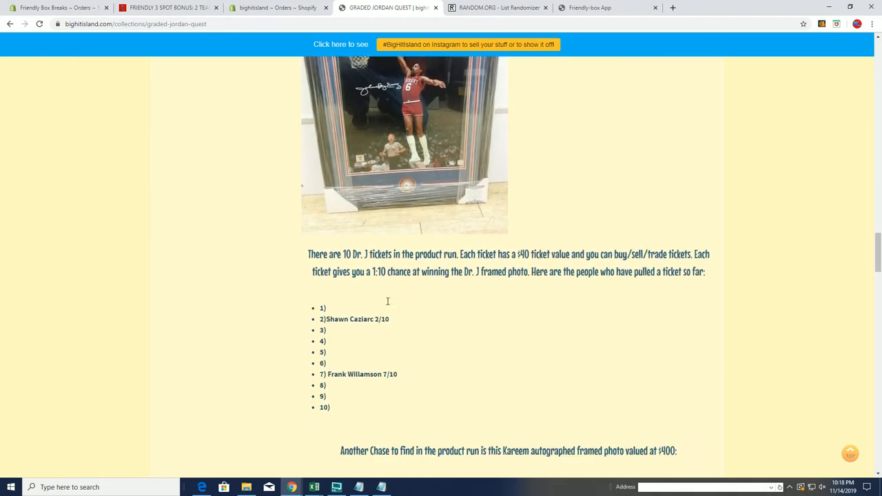
scroll("down", 3)
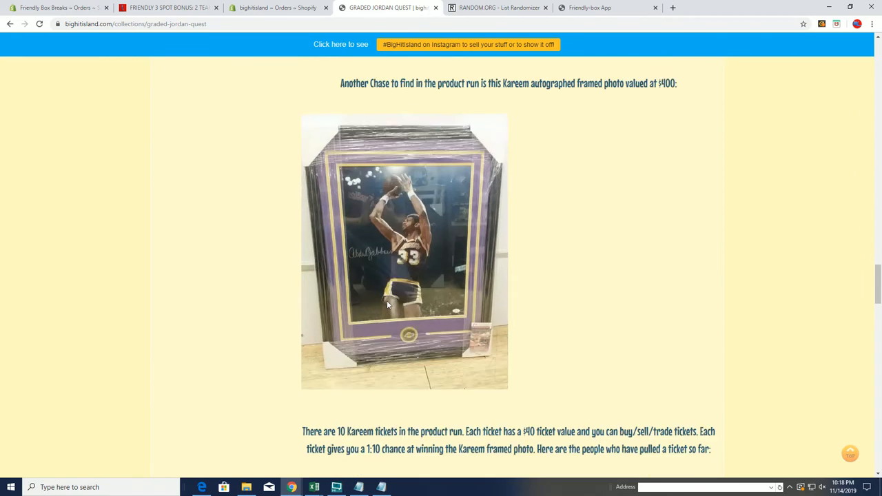
scroll("down", 3)
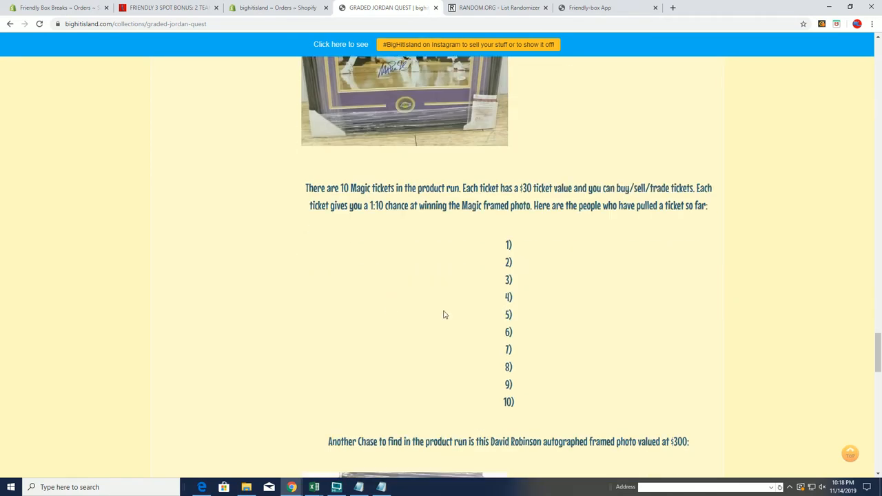
scroll("down", 3)
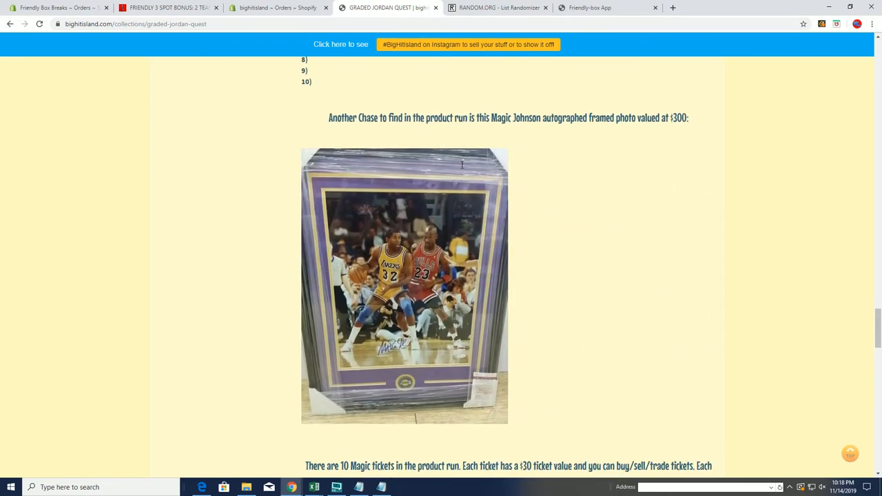
scroll("down", 3)
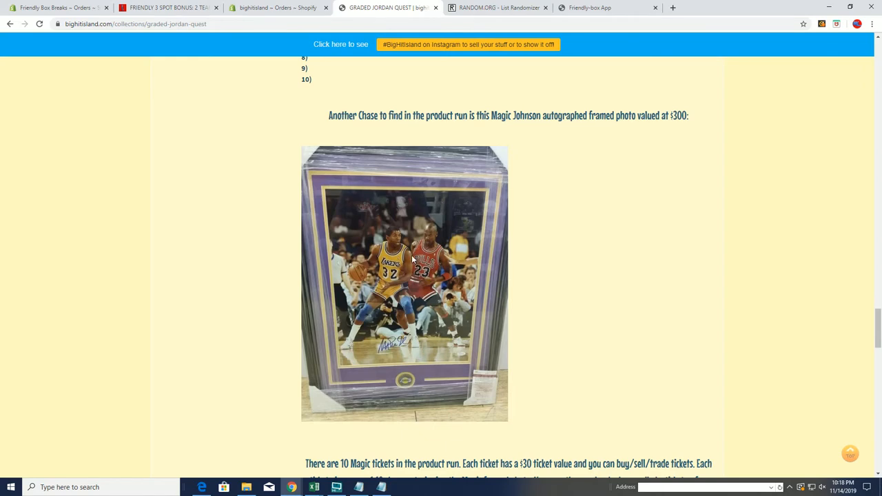
scroll("down", 3)
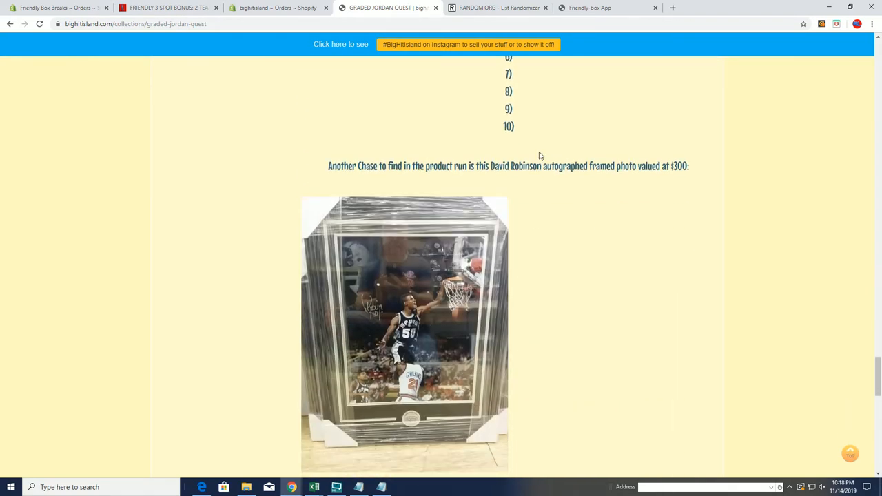
scroll("down", 3)
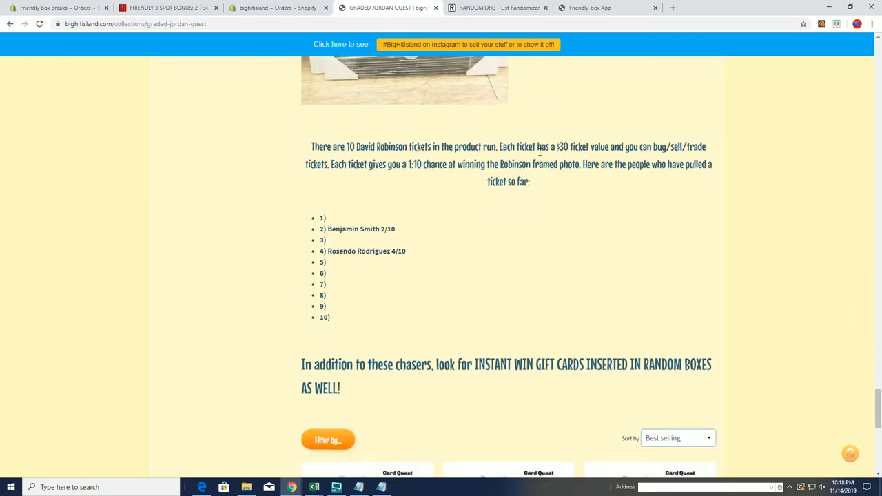
scroll("up", 3)
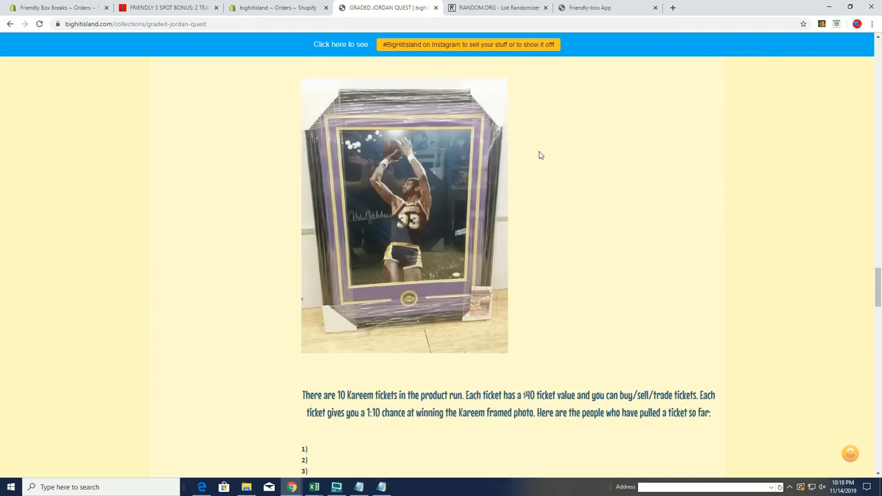
scroll("down", 3)
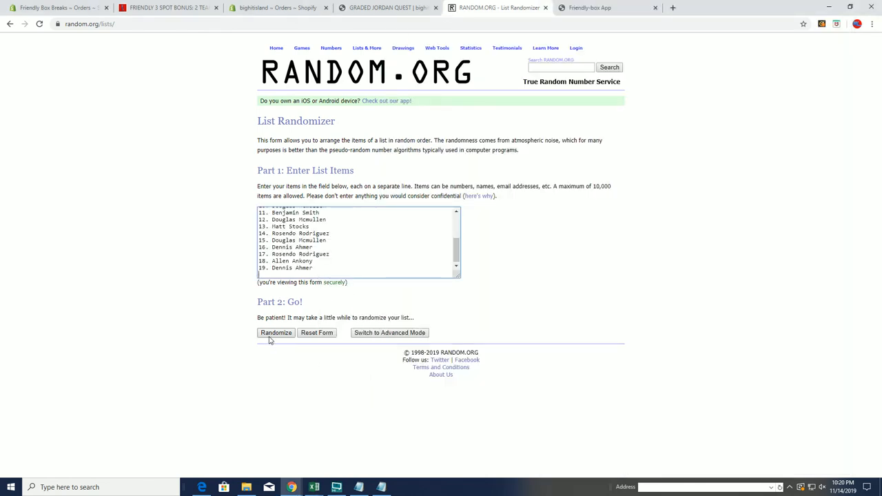
left_click(276, 332)
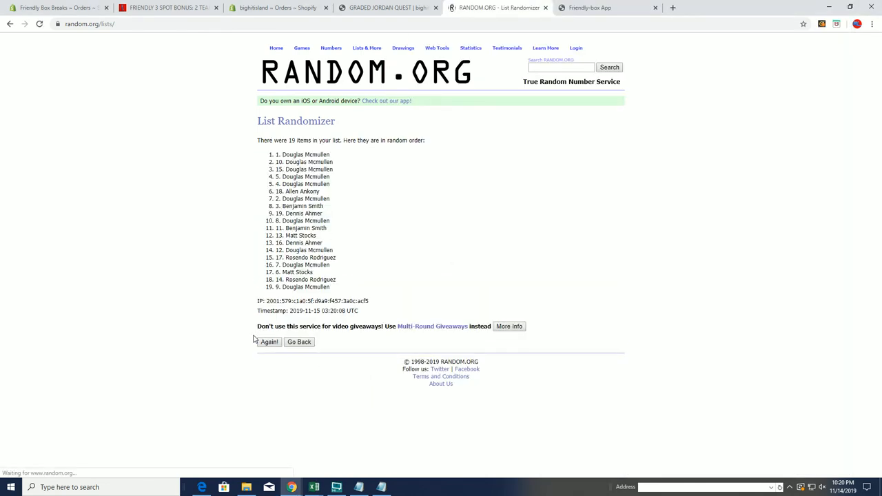
left_click(268, 341)
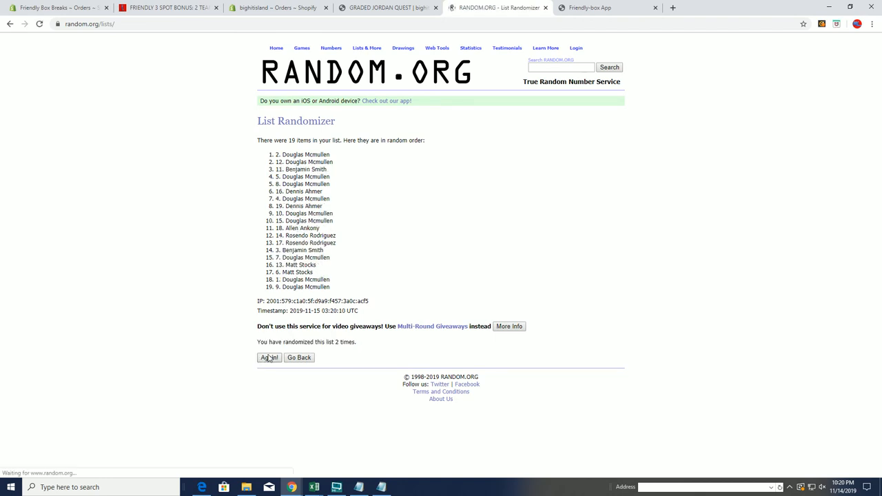
left_click(269, 358)
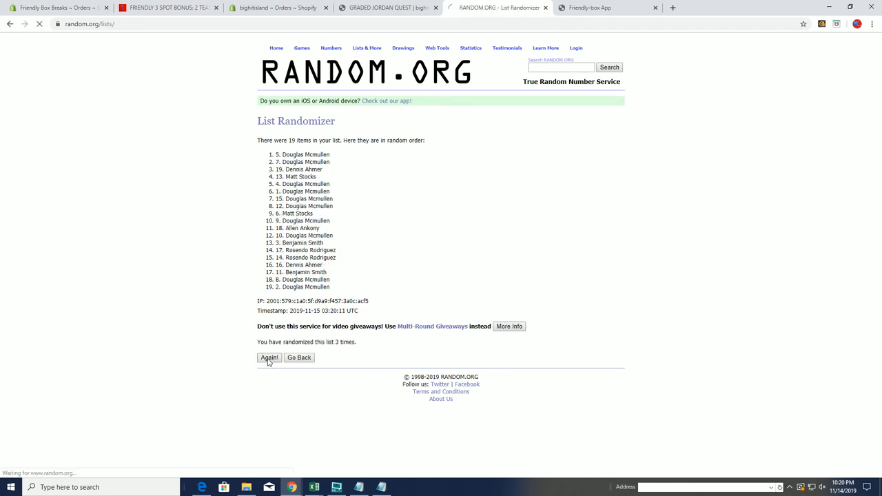
left_click(269, 358)
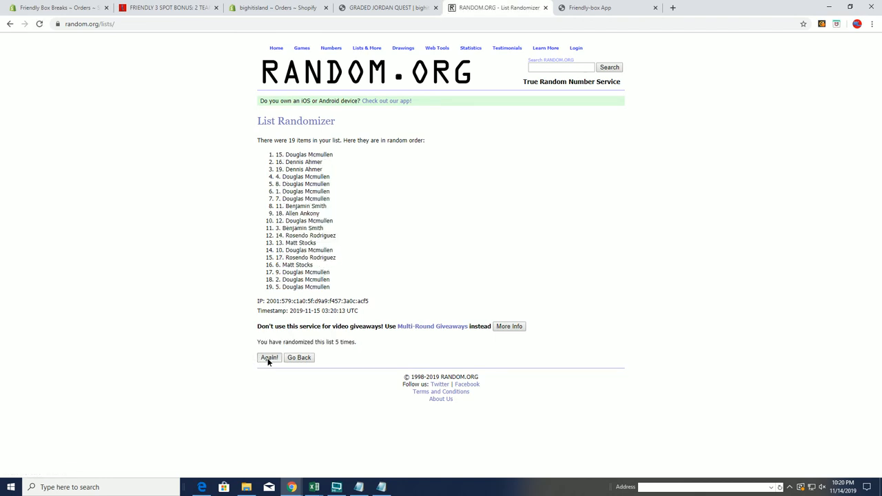
left_click(269, 359)
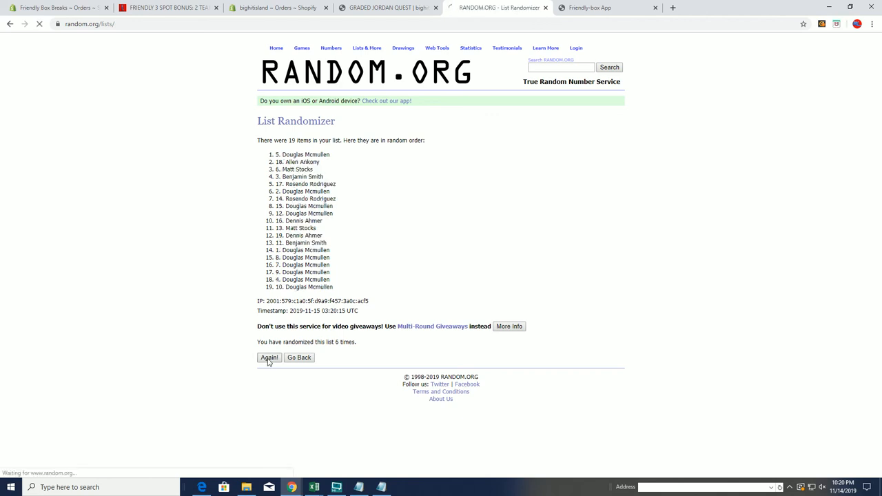
left_click(269, 359)
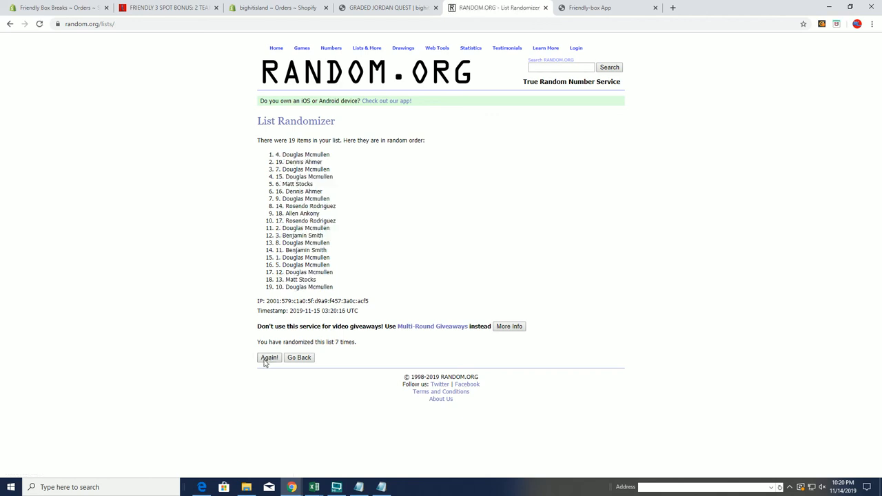